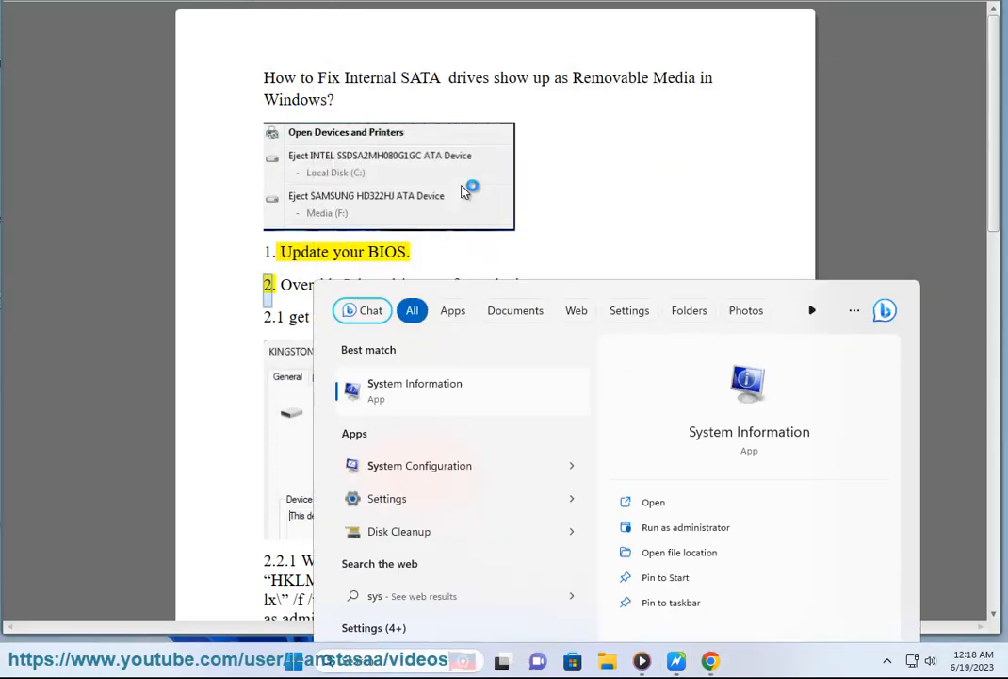
Check the BIOS Version/Date row in System Information, then minimize it.
click(653, 501)
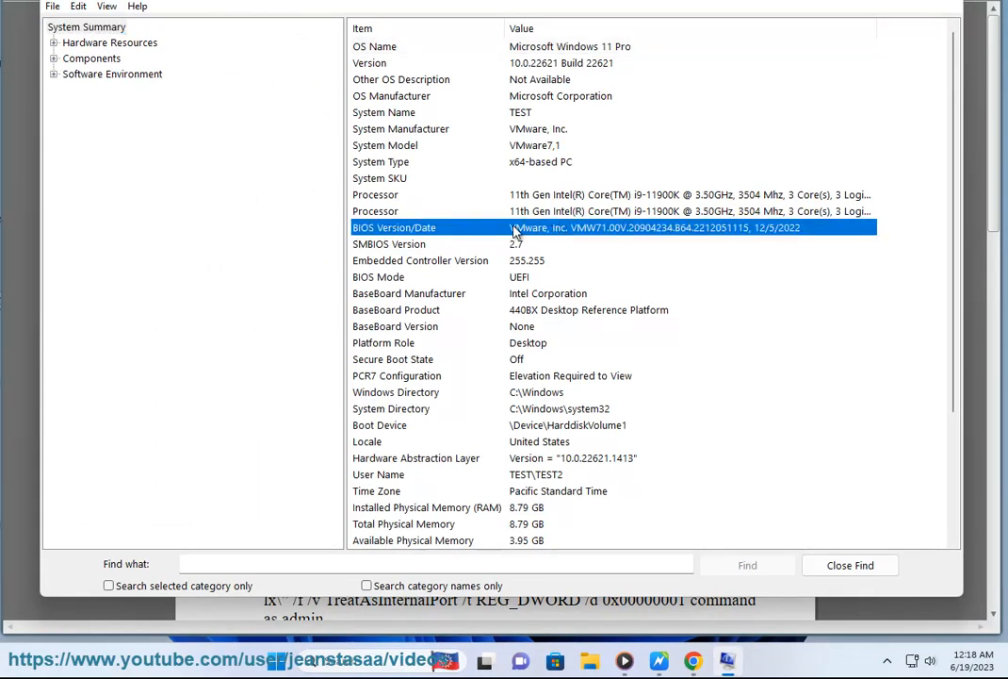
click(693, 659)
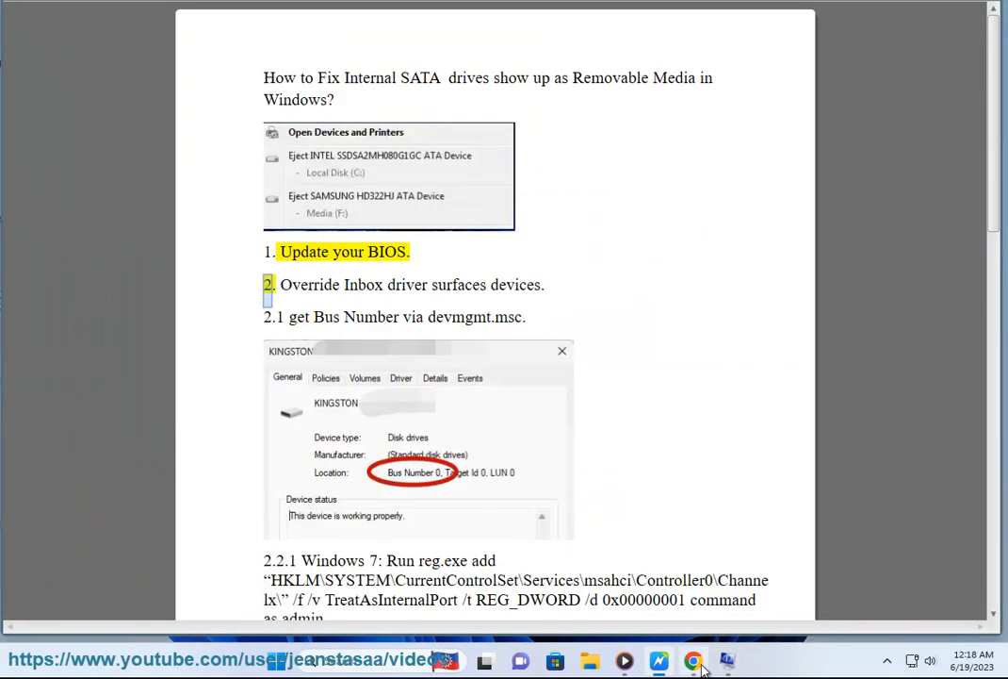
Search Google in Chrome for 'update bios'.
click(692, 660)
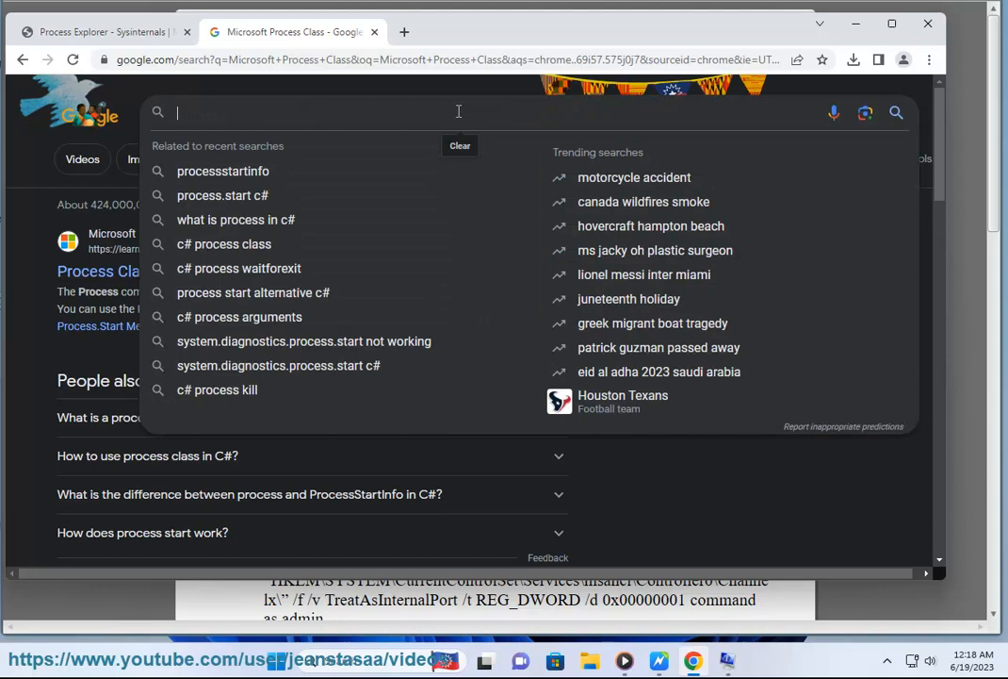
text(update)
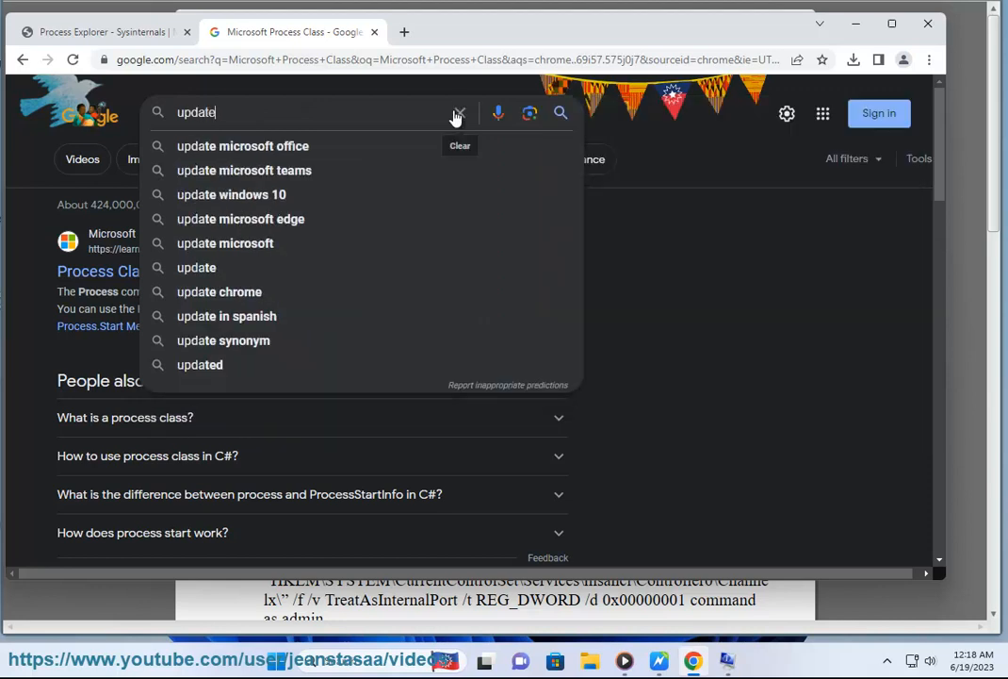
text(bios)
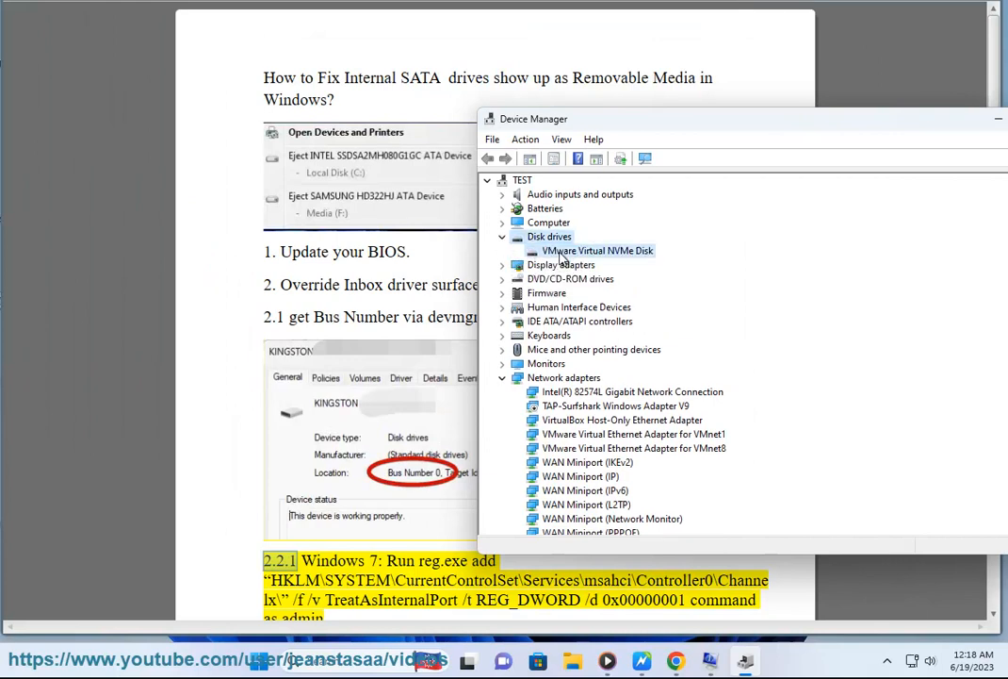
Confirm the VMware Virtual NVMe Disk's location reads Bus Number 0, then hide Device Manager.
double_click(597, 251)
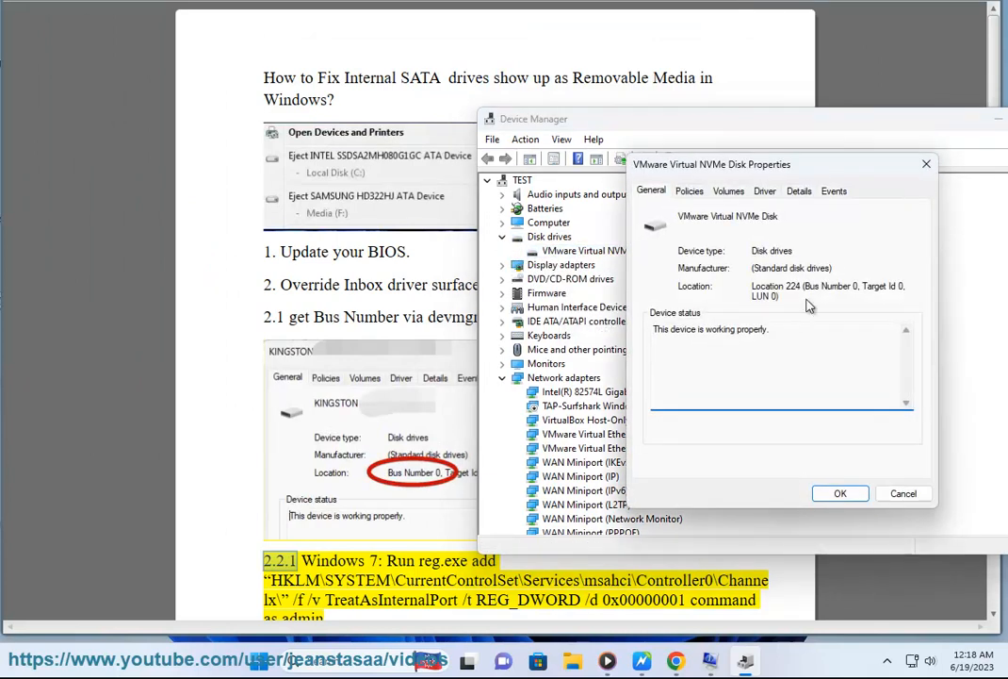
mouse_move(799, 284)
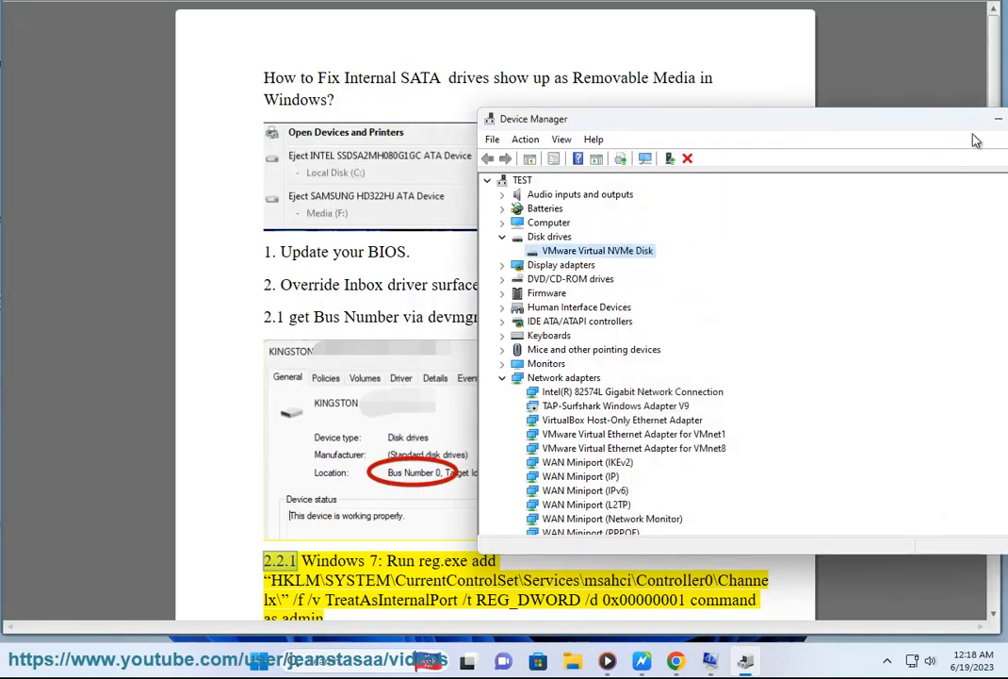
click(998, 117)
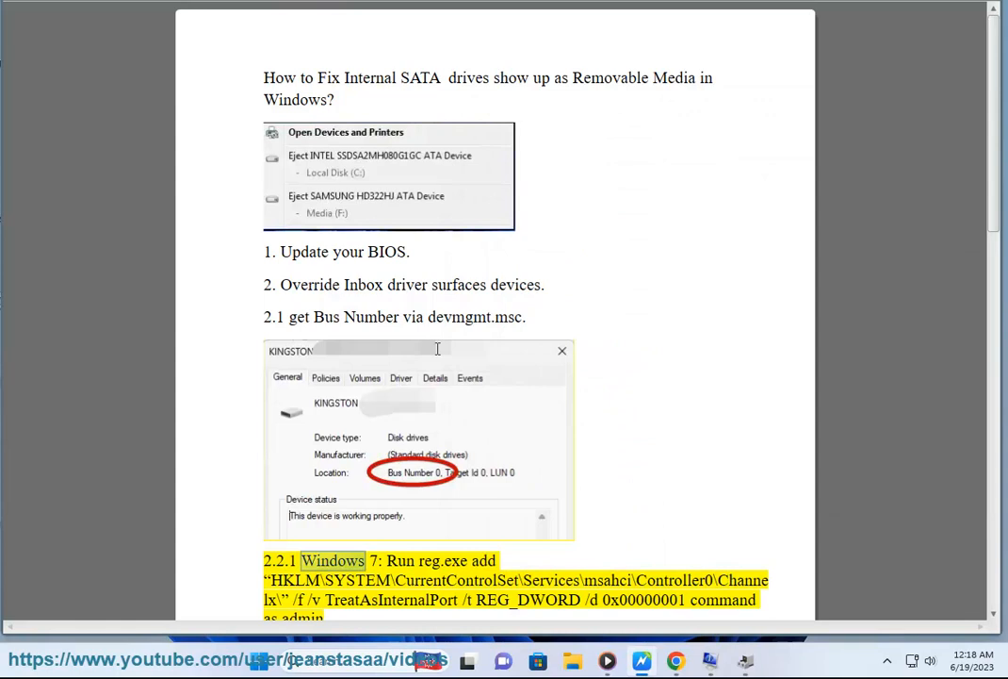
scroll(down, 3)
text(c)
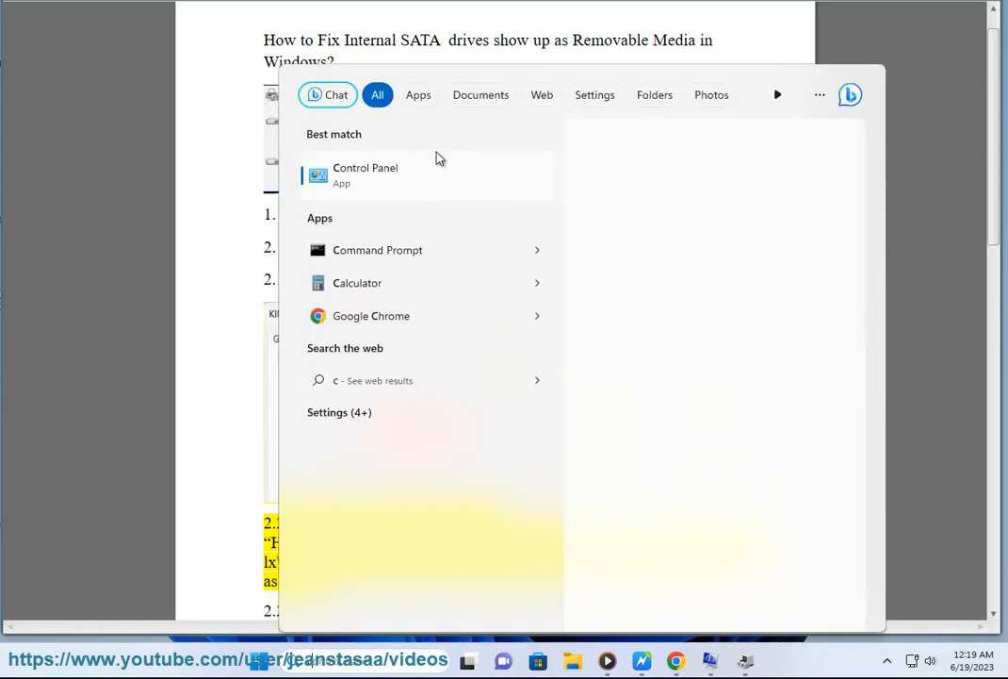
Launch Command Prompt from the Start search results.
click(377, 249)
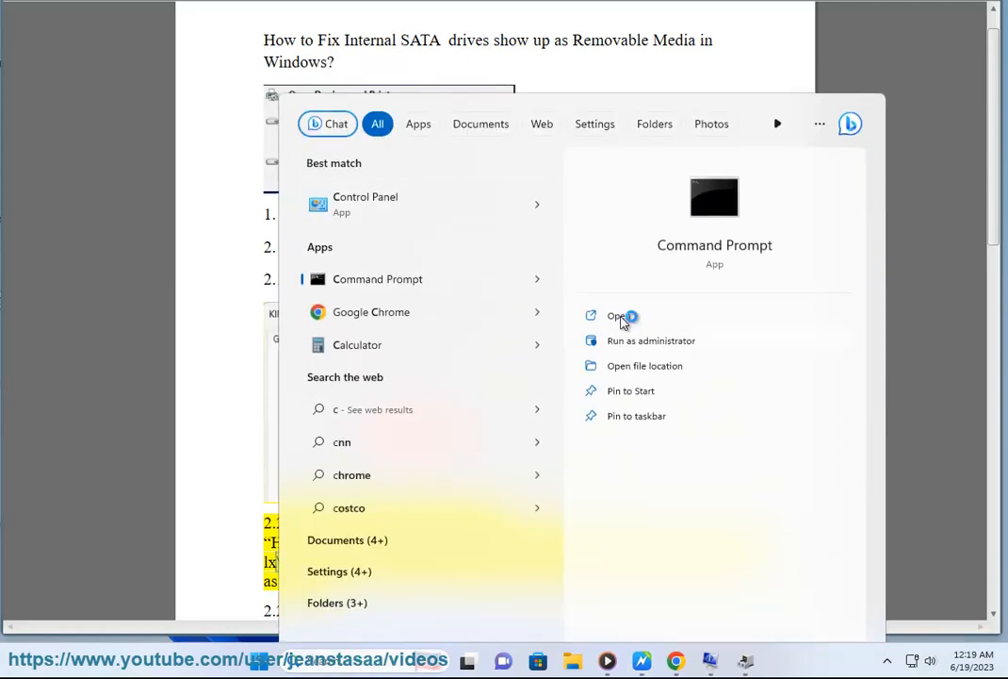
click(651, 340)
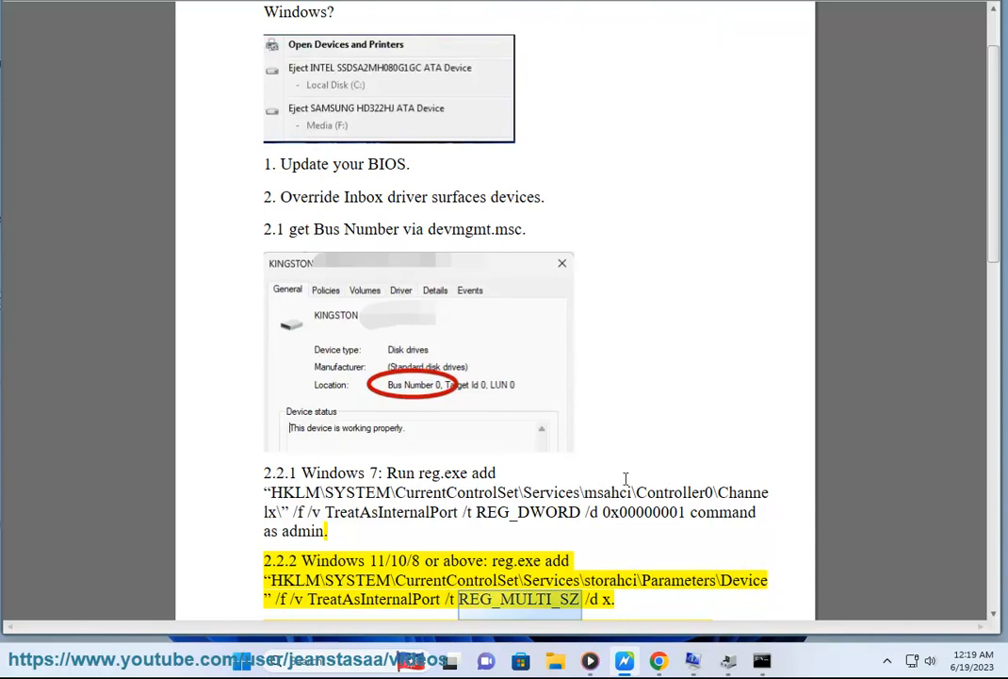
Scroll the guide to the note about replacing x with the bus number.
scroll(down, 3)
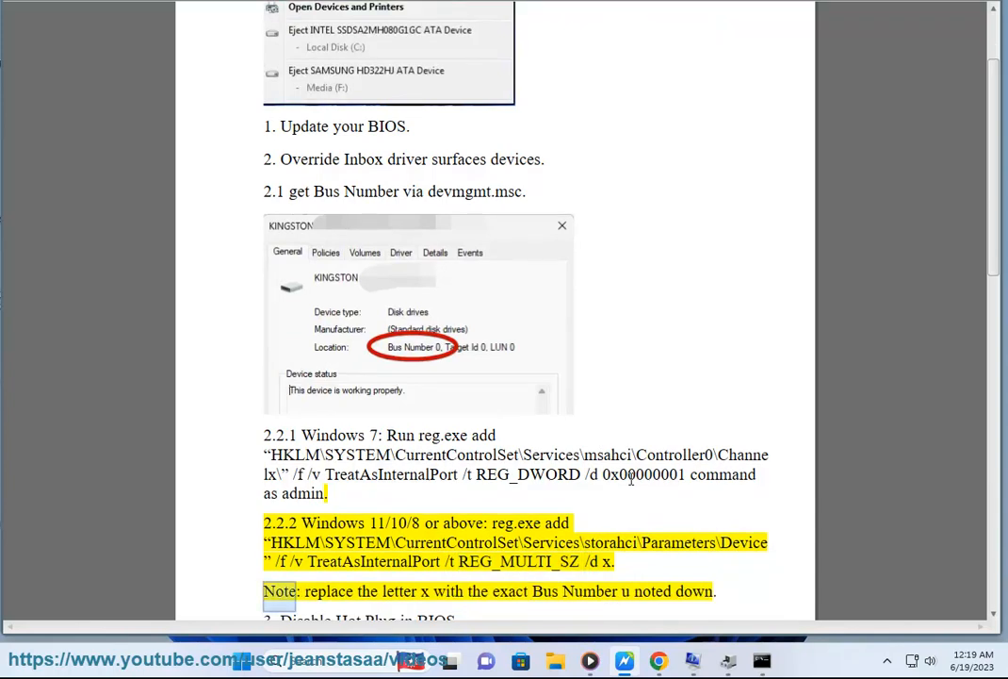
double_click(589, 591)
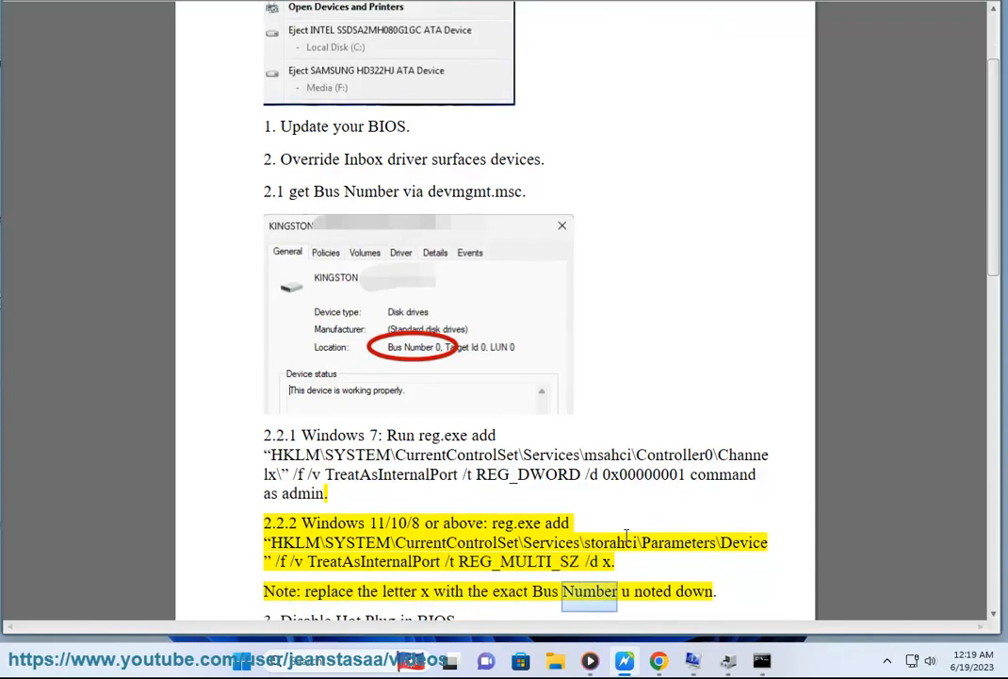
scroll(down, 3)
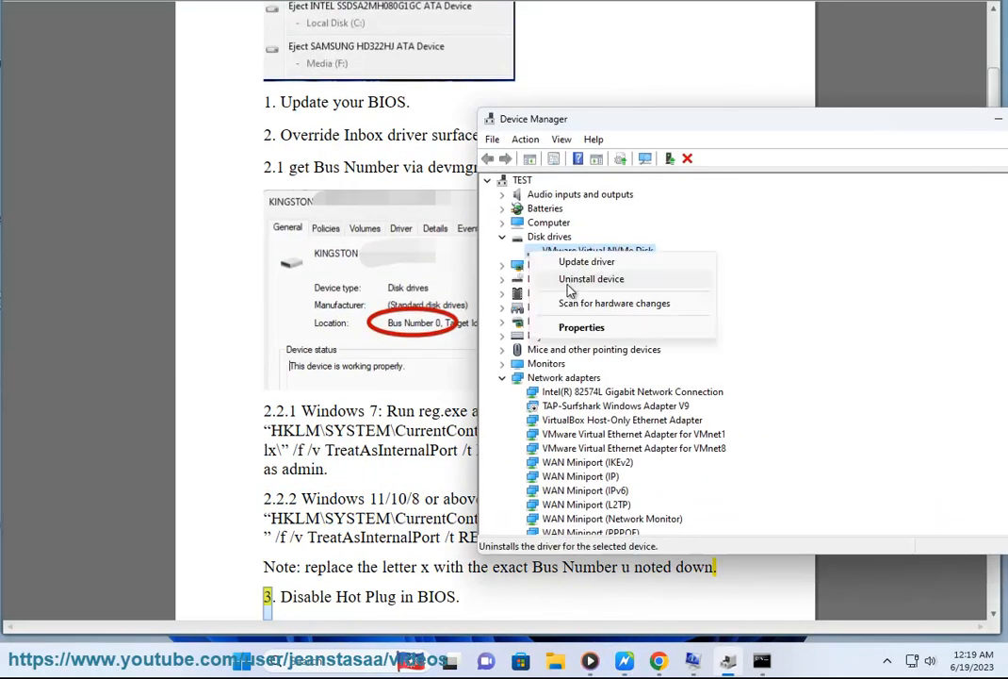
Reopen the NVMe disk's Properties to view its Bus Number 0 location.
click(582, 327)
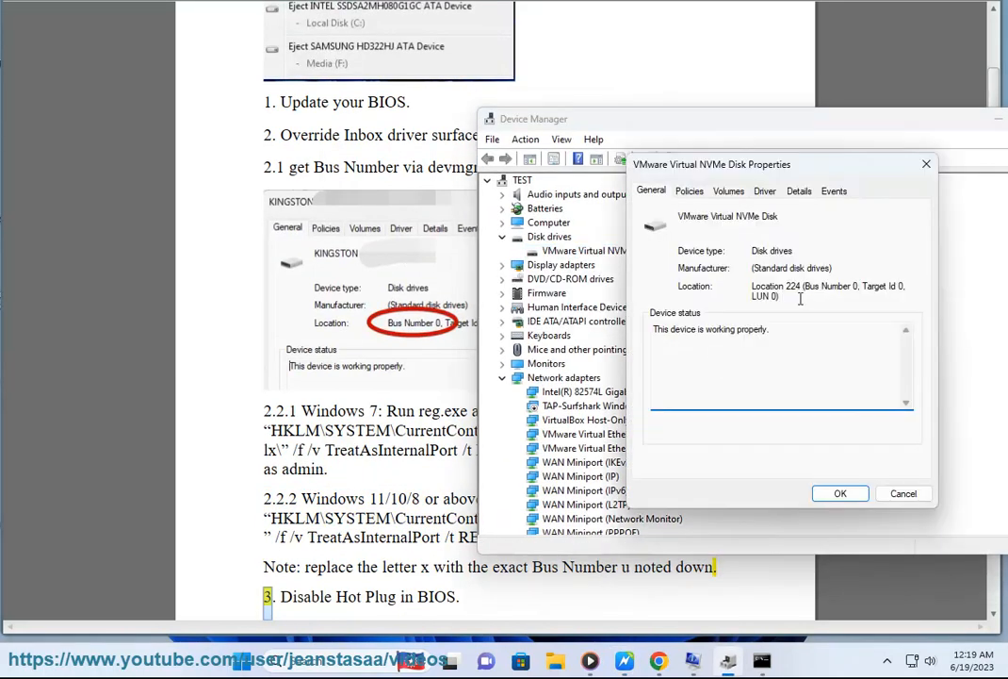
mouse_move(922, 218)
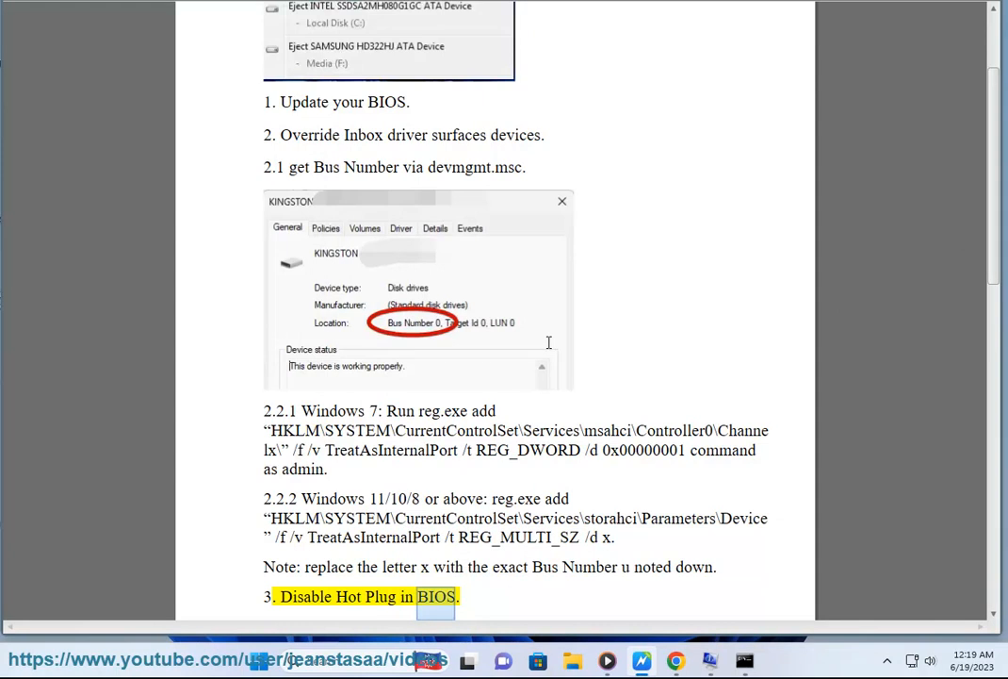
Scroll the guide down to step 3, Disable Hot Plug in BIOS.
scroll(down, 3)
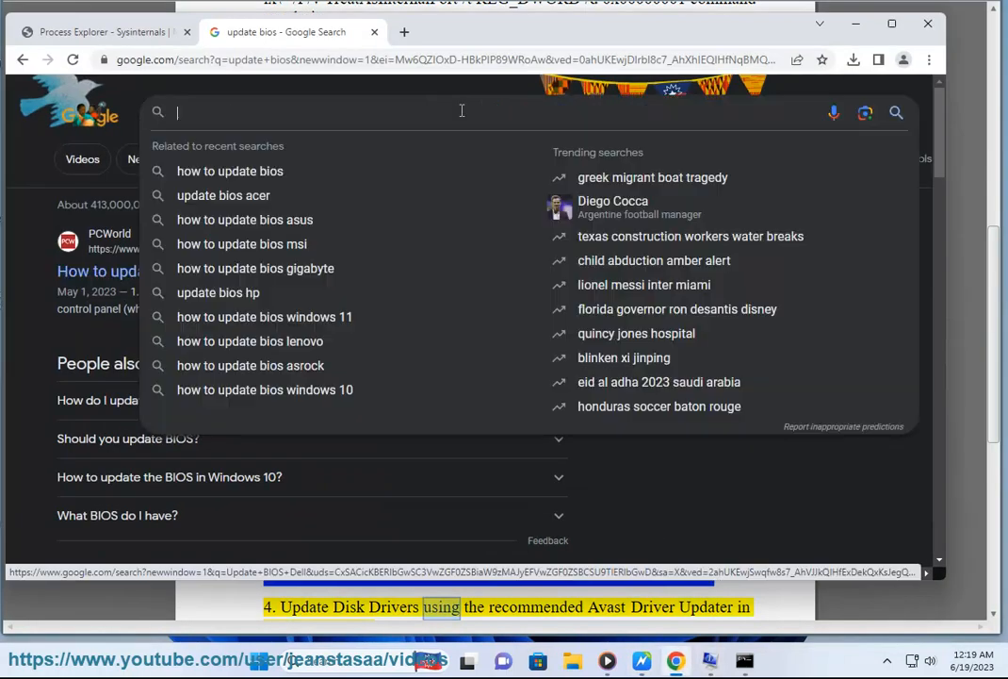
Search Google for 'enter bios', close the on-screen keyboard, and scroll to step 5.
text(enter bios)
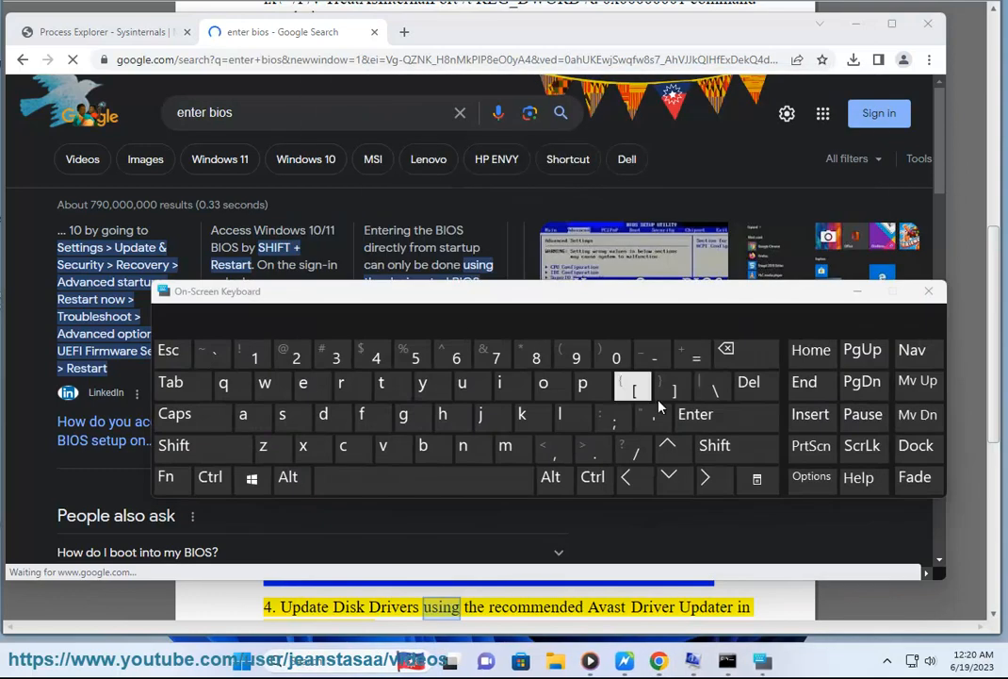
click(165, 476)
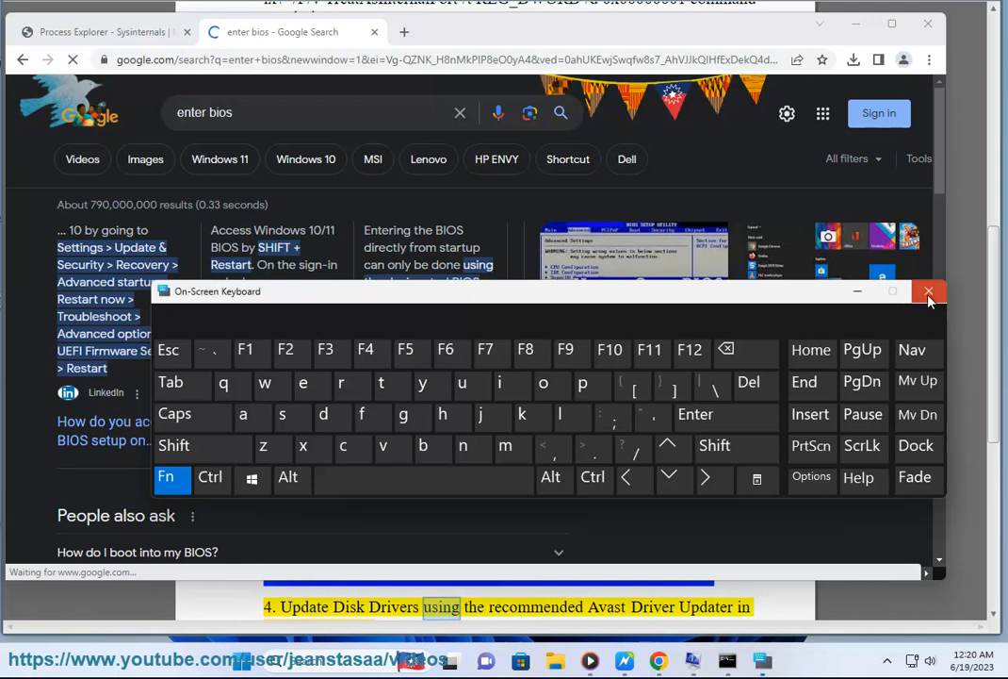
click(929, 291)
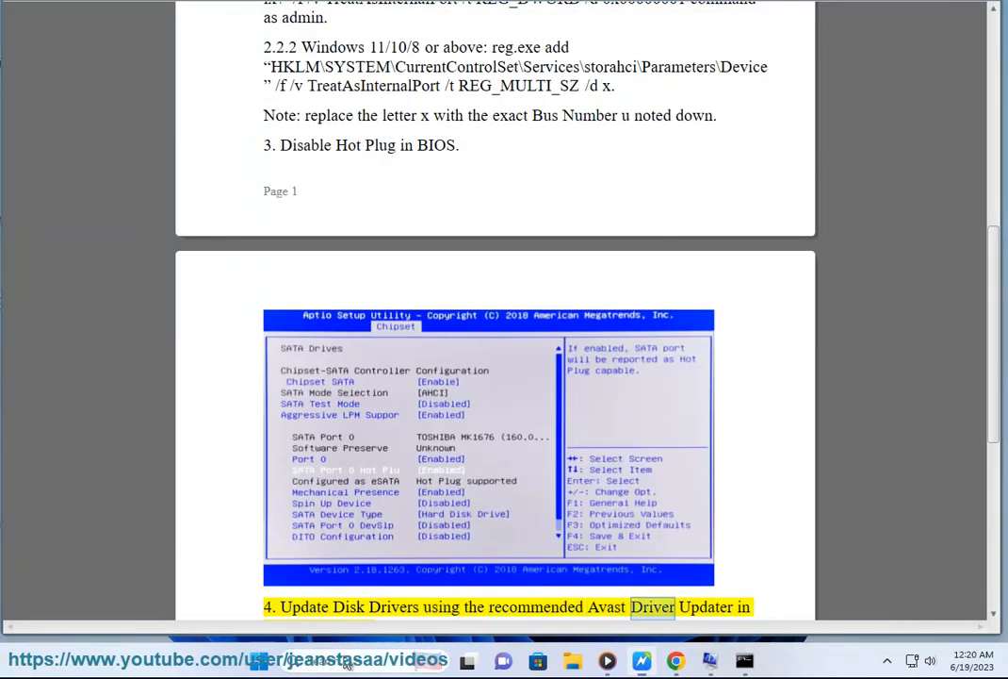
scroll(down, 3)
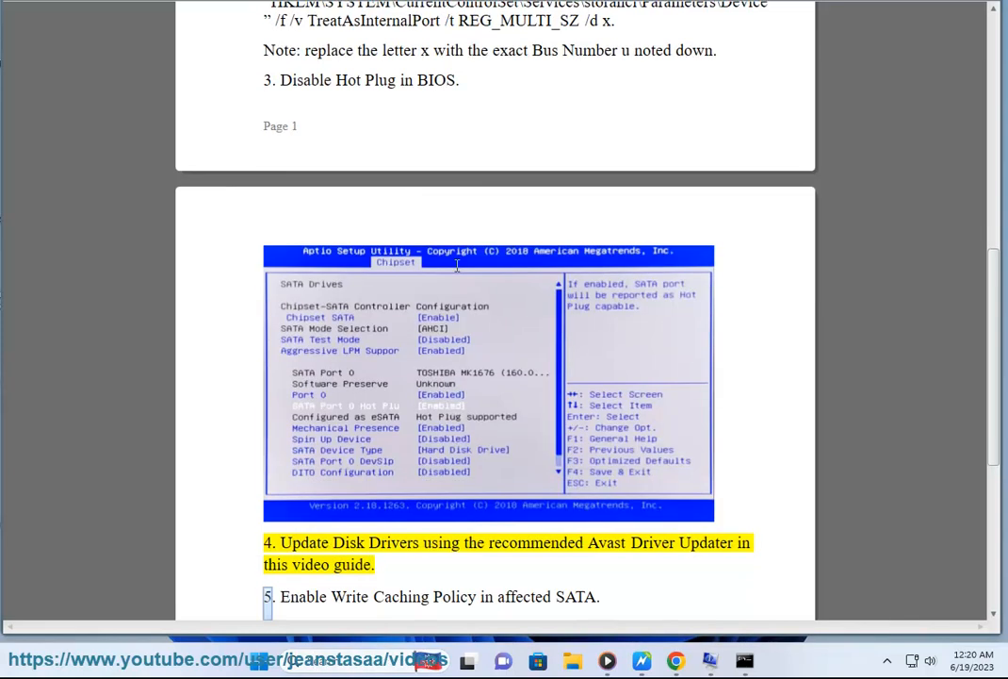